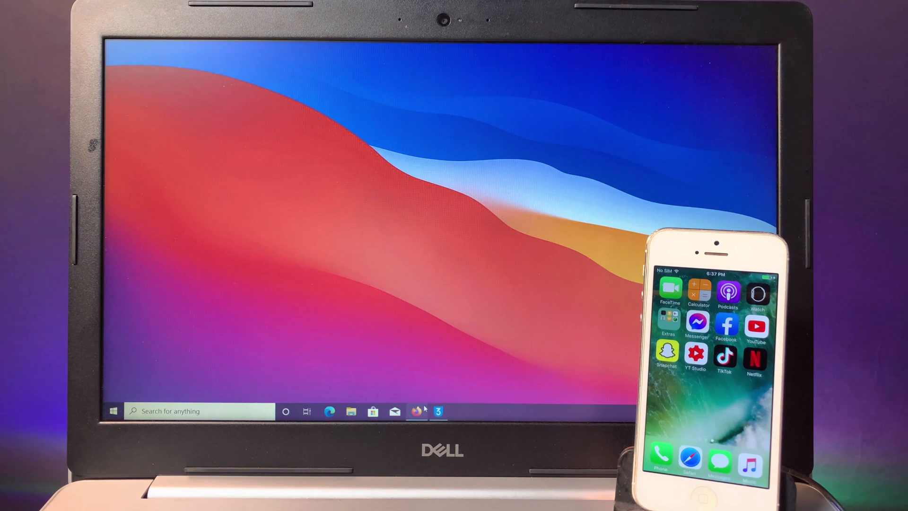
Step: Go from Firefox's 3utool search results to the official 3uTools website
left_click(416, 412)
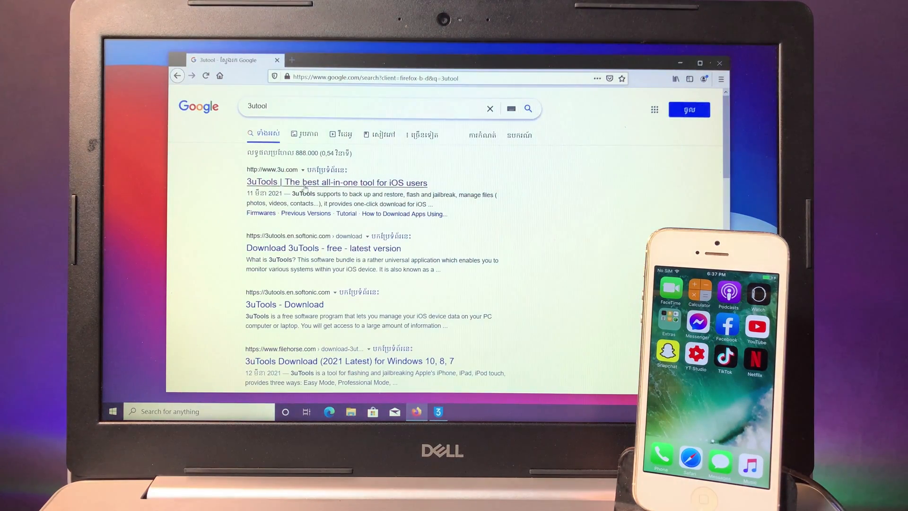
left_click(337, 183)
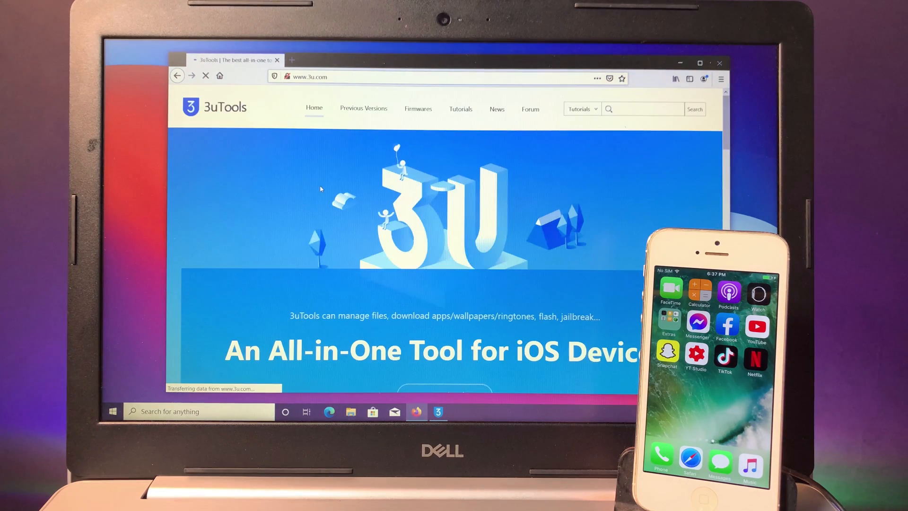
scroll("down", 3)
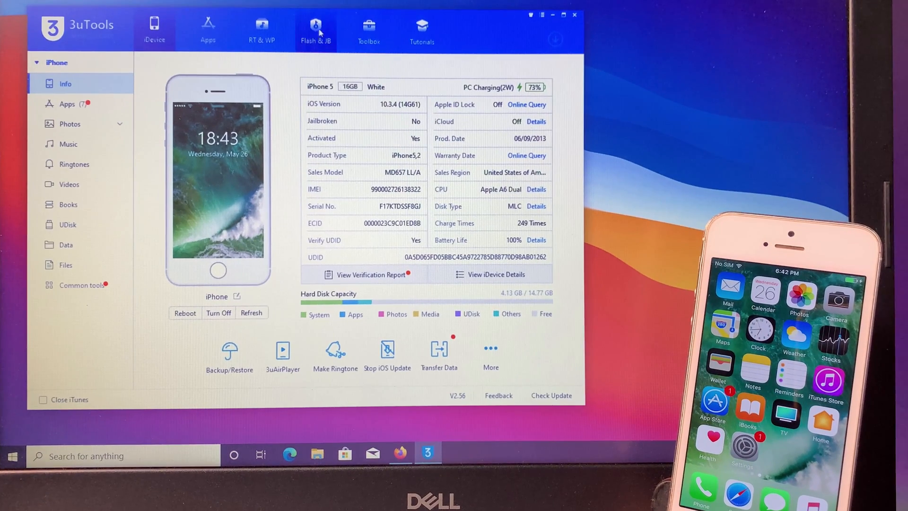
Step: Show the Jailbreak page under the Flash & JB section
left_click(316, 26)
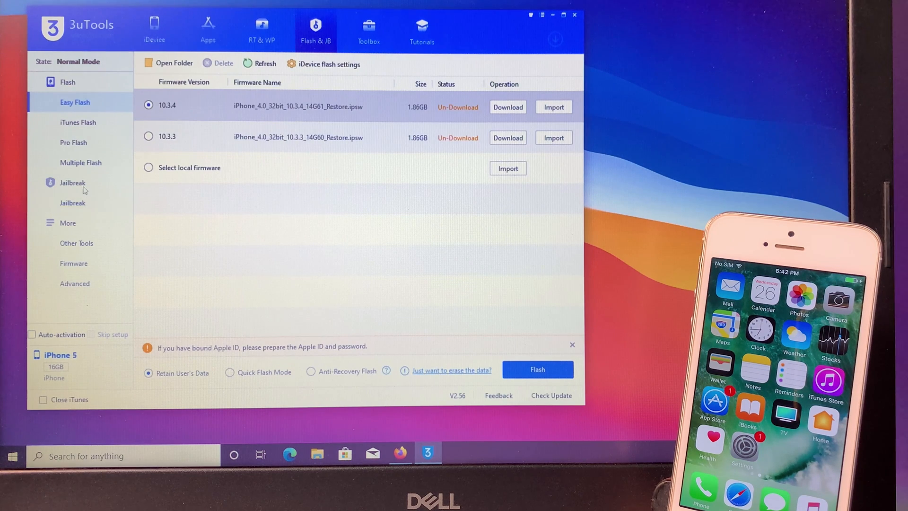
left_click(72, 203)
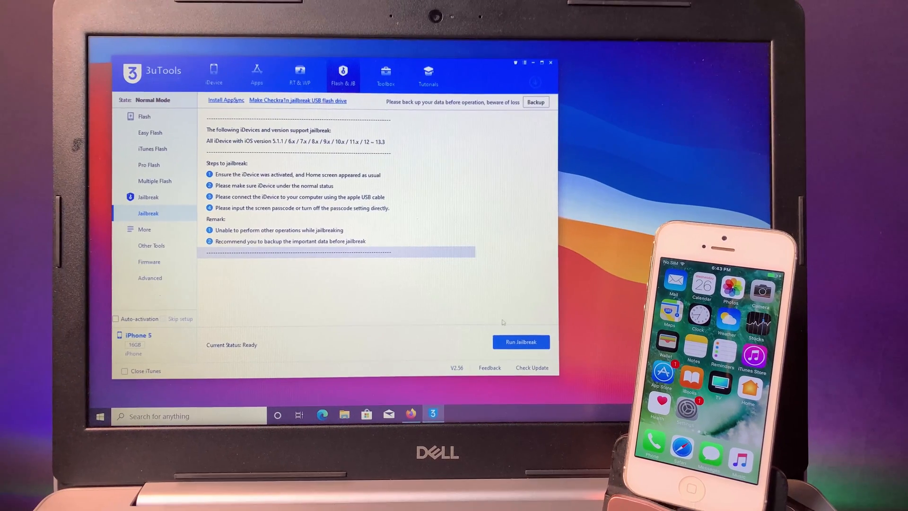
Step: Press Run Jailbreak on the iPhone 5 jailbreak page
left_click(522, 342)
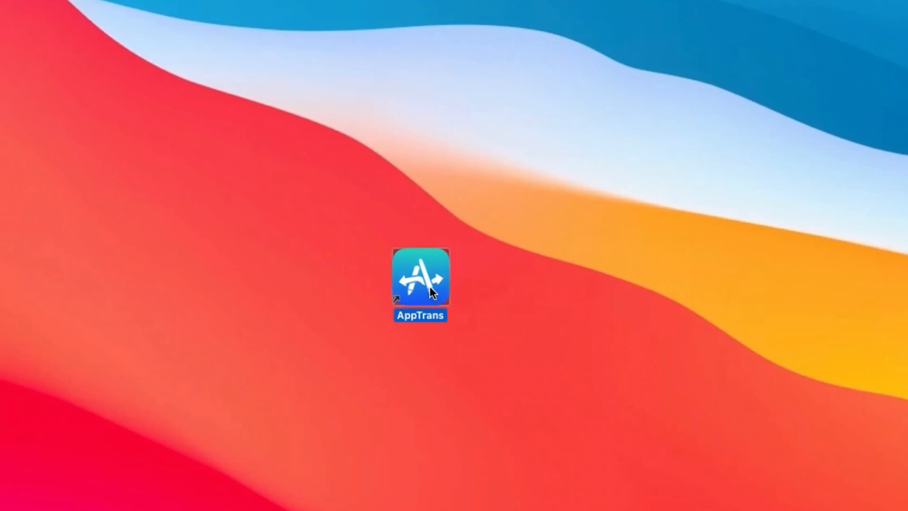
Step: Launch AppTrans, acknowledge the trust prompt, and begin iPhone-to-iPhone transfer
double_click(420, 281)
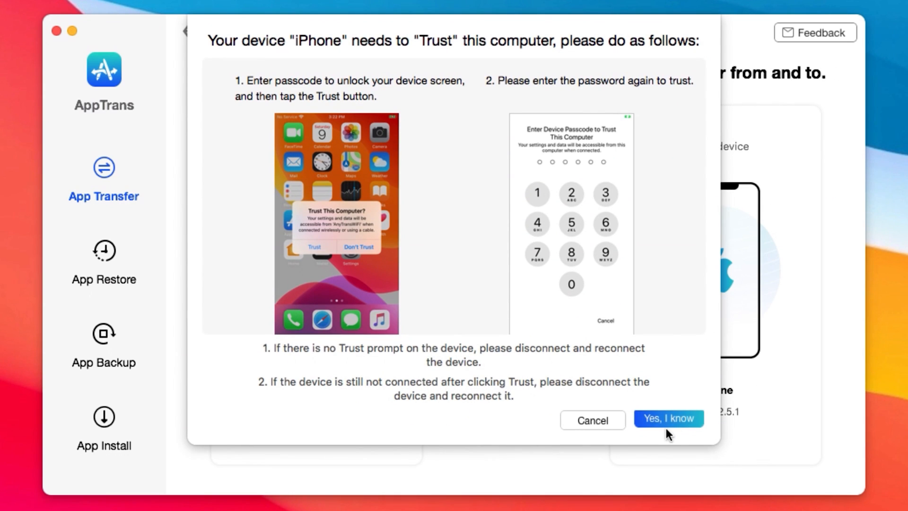
left_click(669, 420)
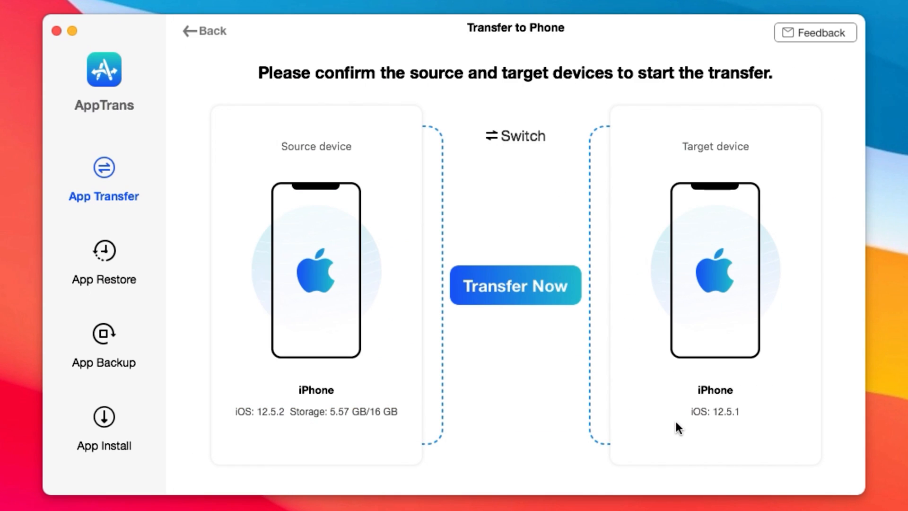
left_click(523, 294)
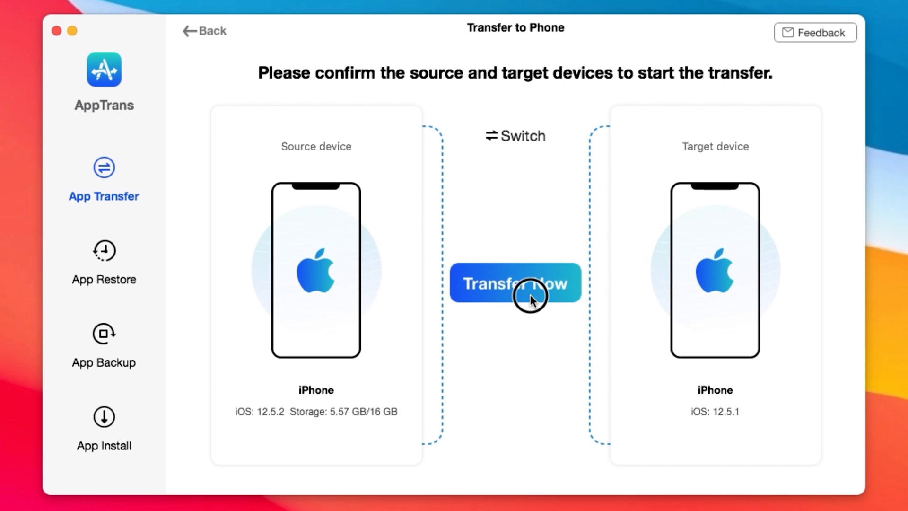
left_click(524, 284)
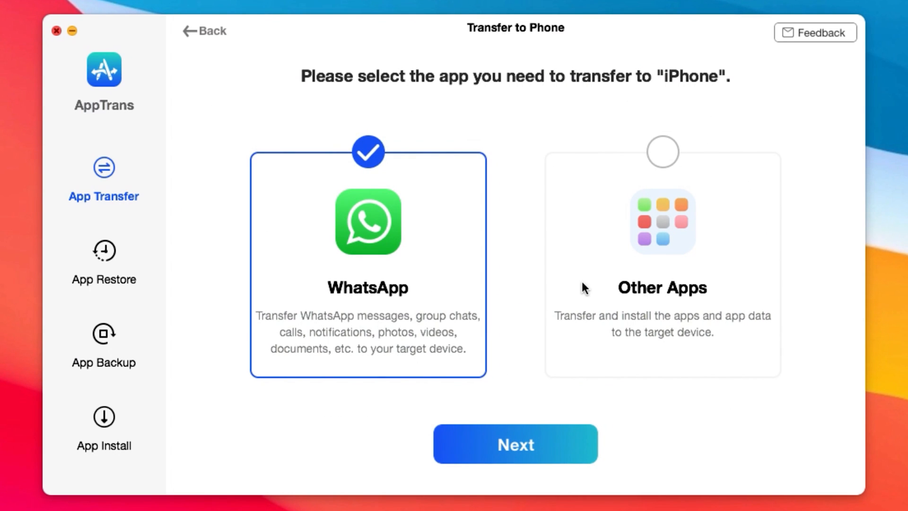
Step: Transfer WhatsApp, confirming Apple ID authorization and replacing the target's older version
left_click(515, 444)
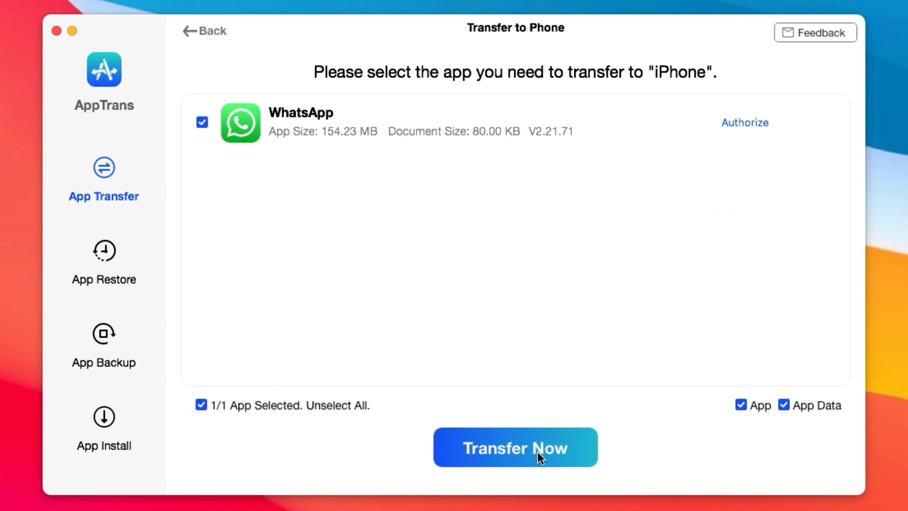
left_click(784, 405)
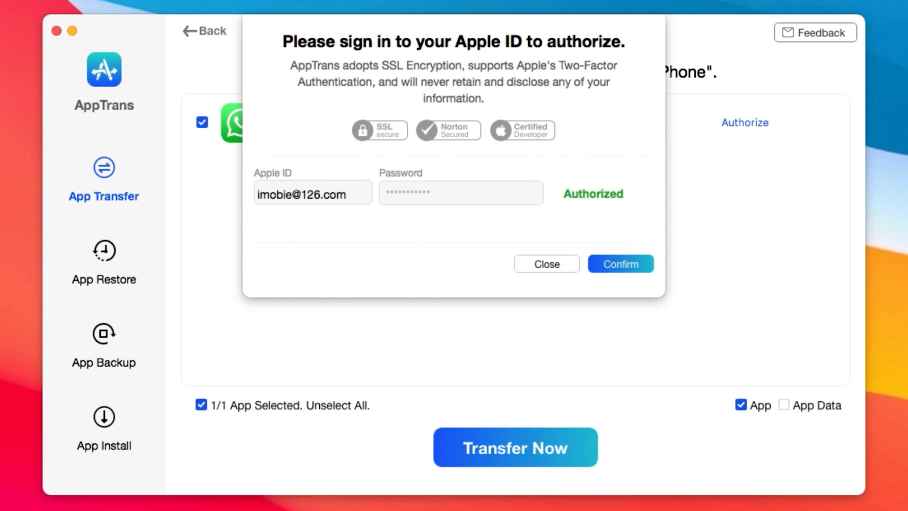
left_click(620, 264)
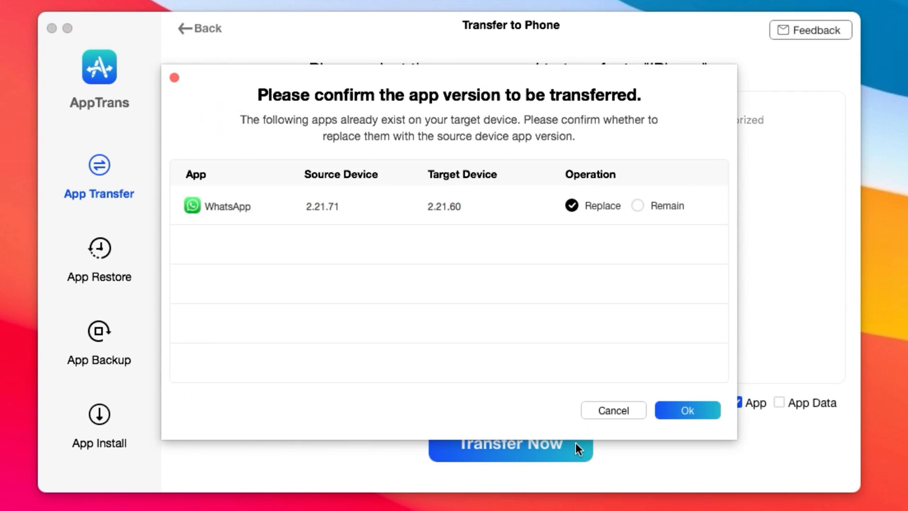
left_click(687, 410)
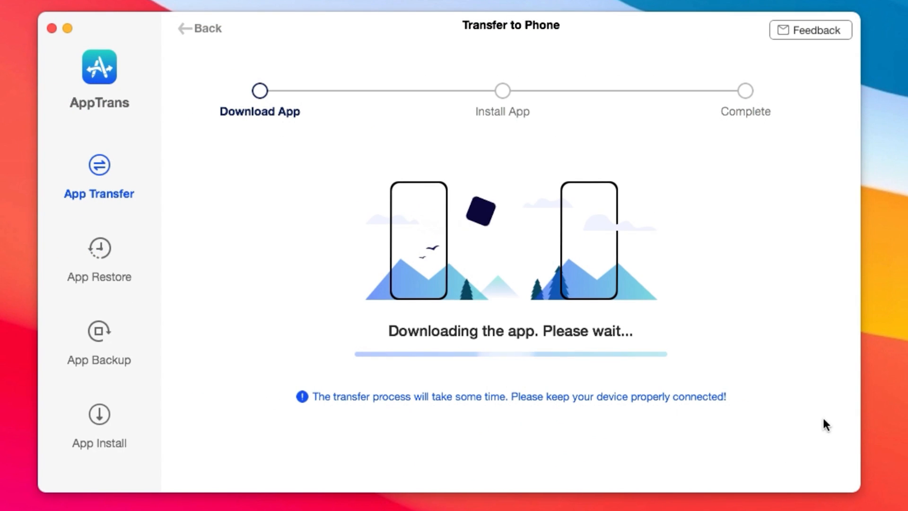